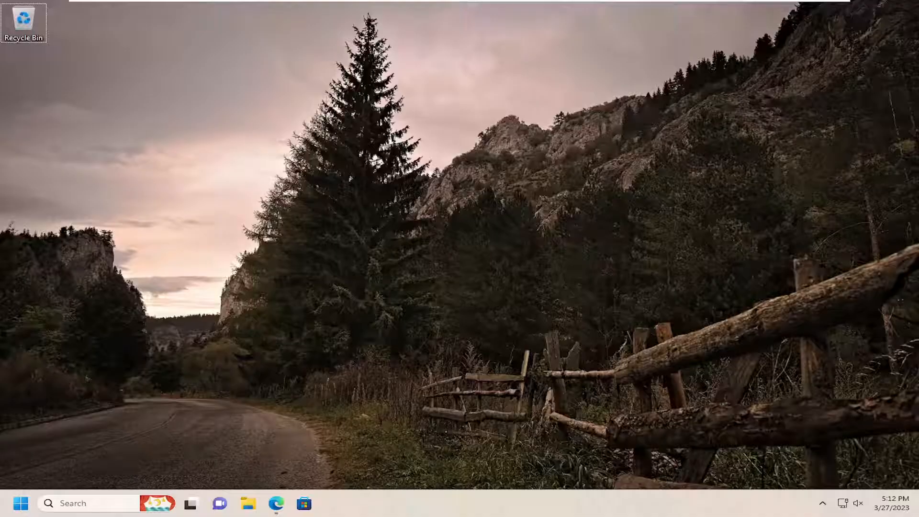
# - Launch Edge from the taskbar and maximize it on the Google homepage
pyautogui.click(275, 502)
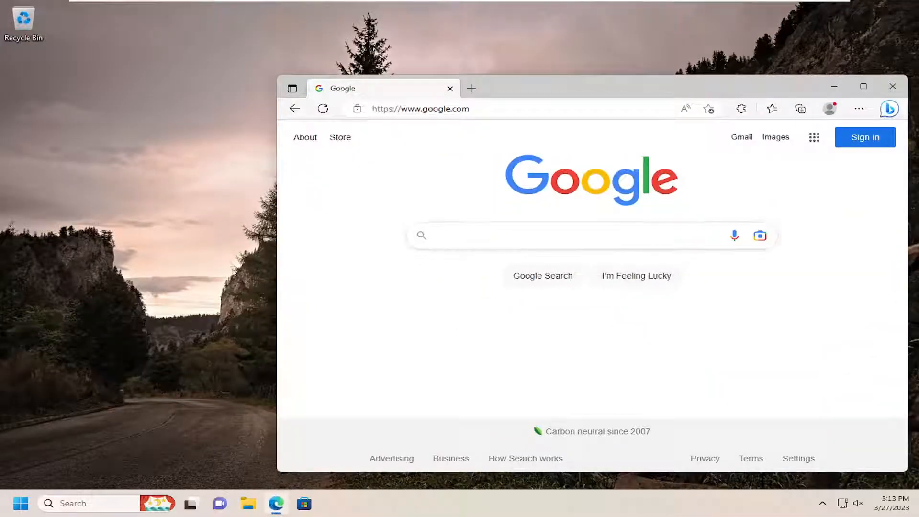
pyautogui.click(862, 86)
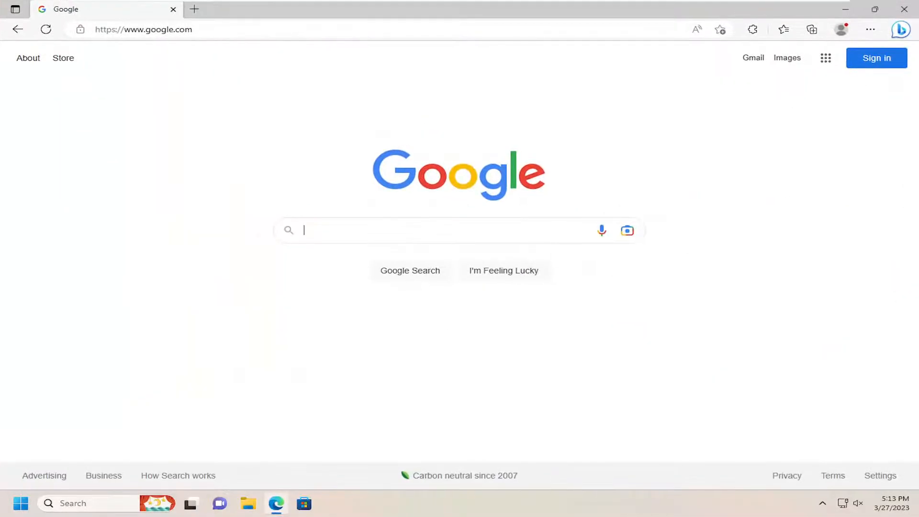
# - Navigate to redditstatus.com showing All Systems Operational and 90-day uptime
pyautogui.click(143, 30)
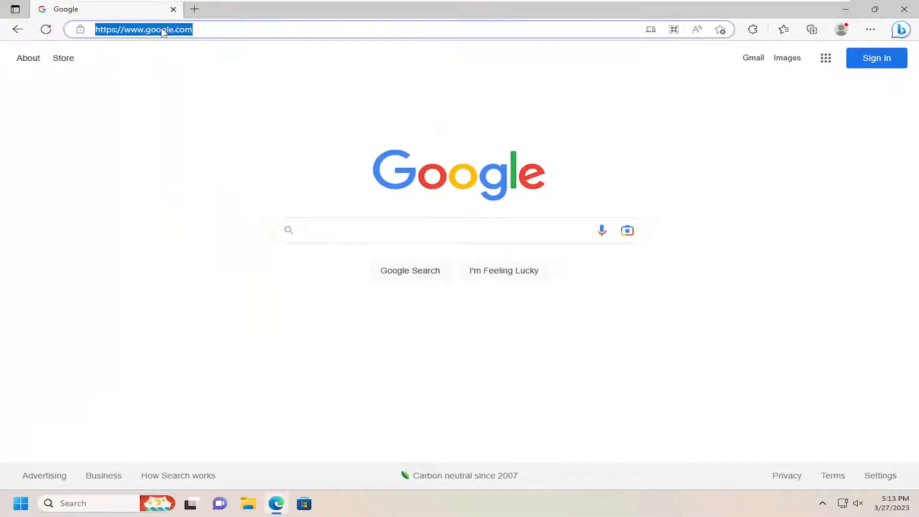
pyautogui.write('redd')
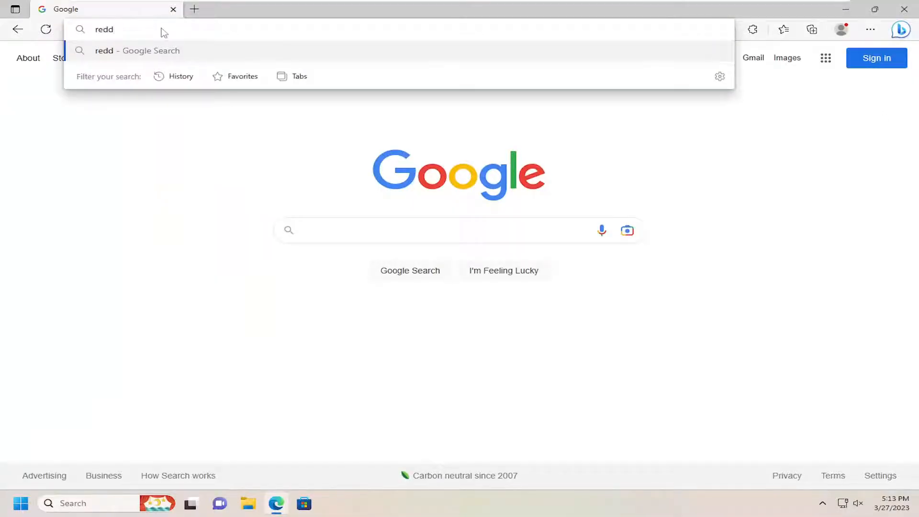
pyautogui.write('itstatus.com')
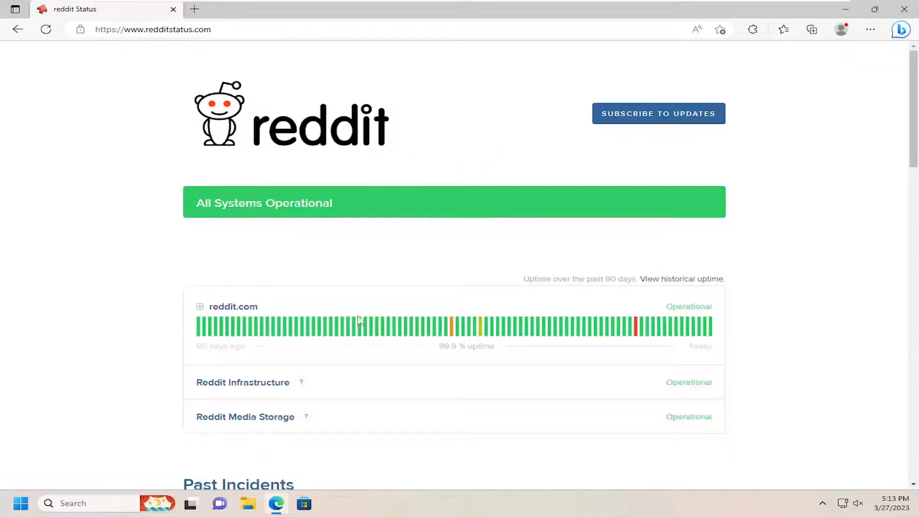
pyautogui.moveTo(280, 170)
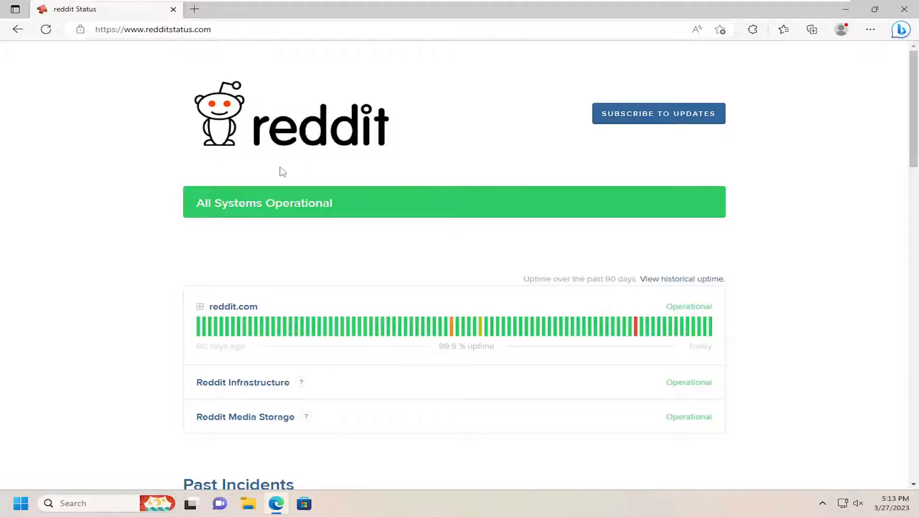
pyautogui.scroll(-3)
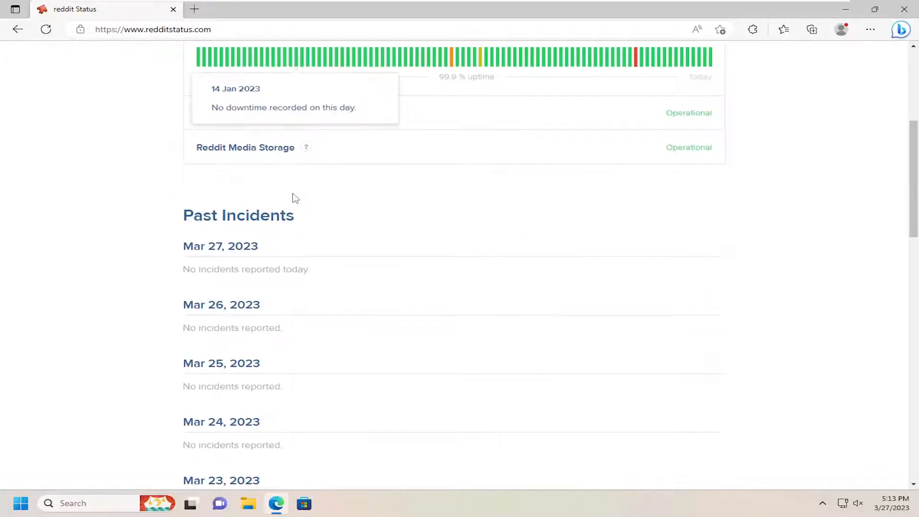
pyautogui.scroll(3)
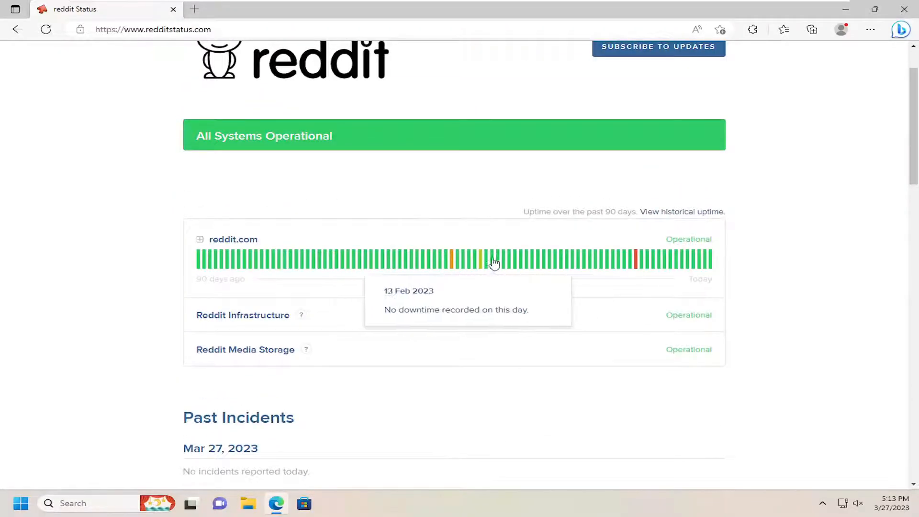
pyautogui.moveTo(450, 264)
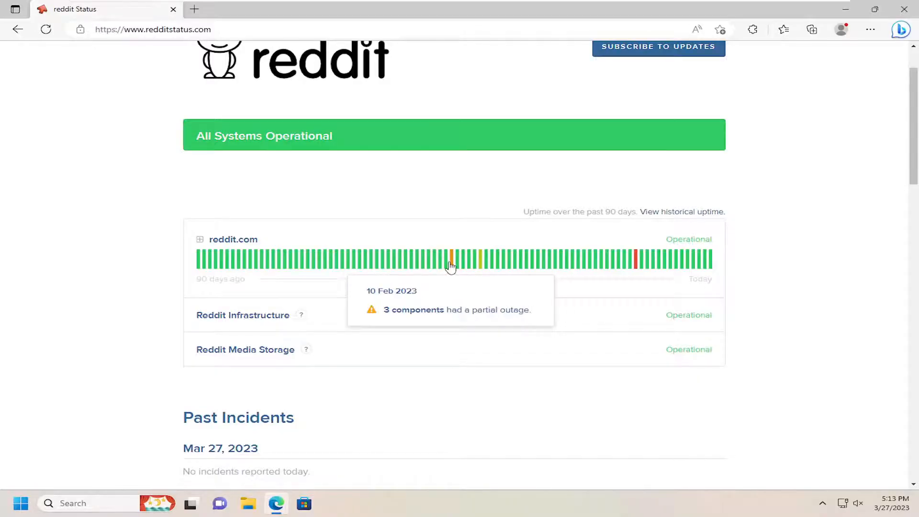
pyautogui.moveTo(486, 268)
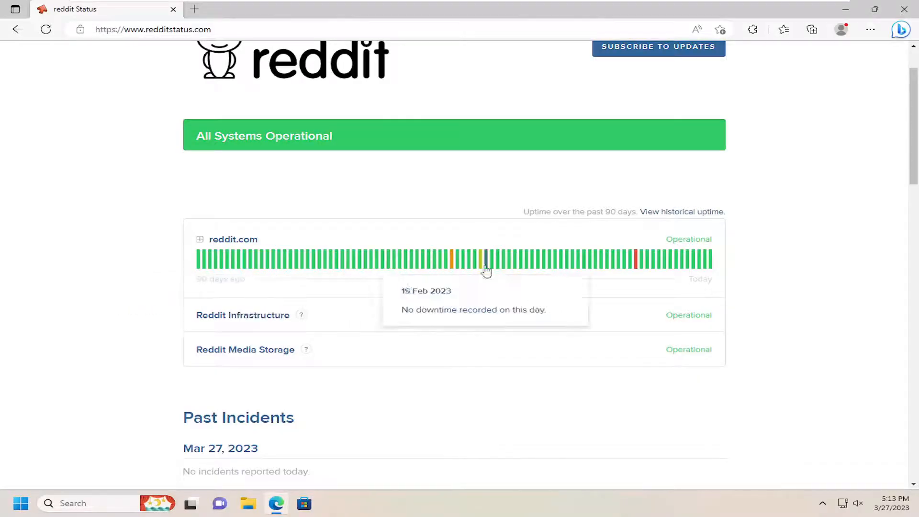
pyautogui.moveTo(636, 259)
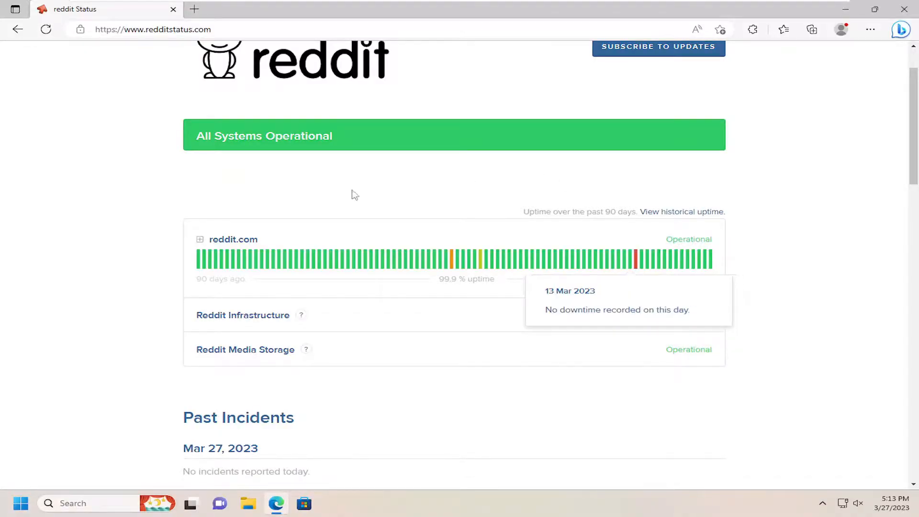
pyautogui.scroll(-3)
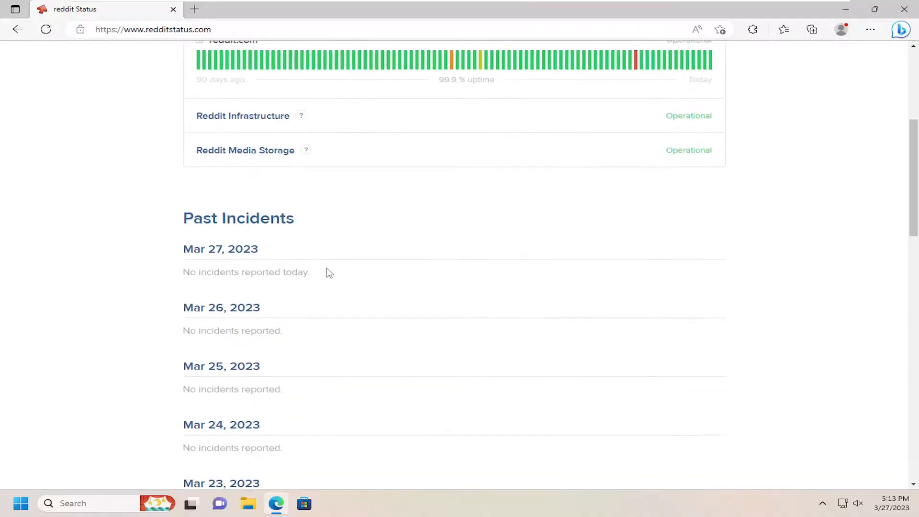
pyautogui.scroll(3)
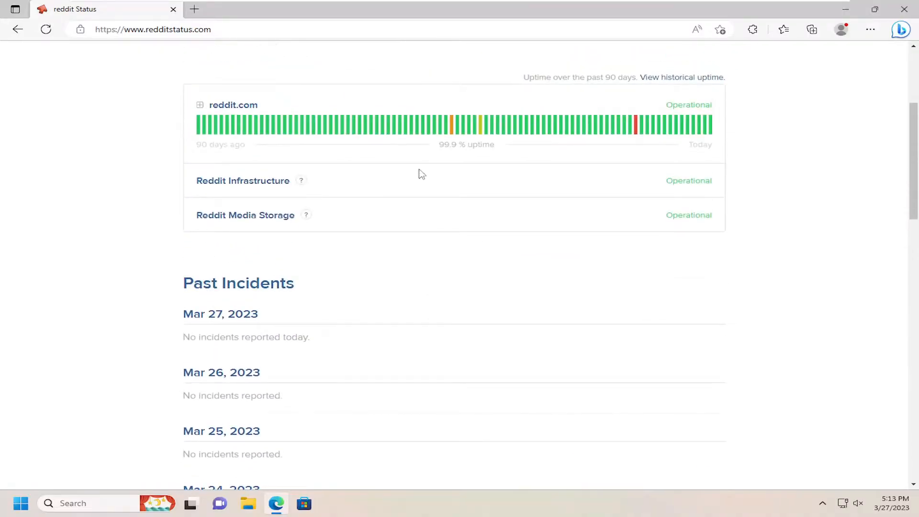